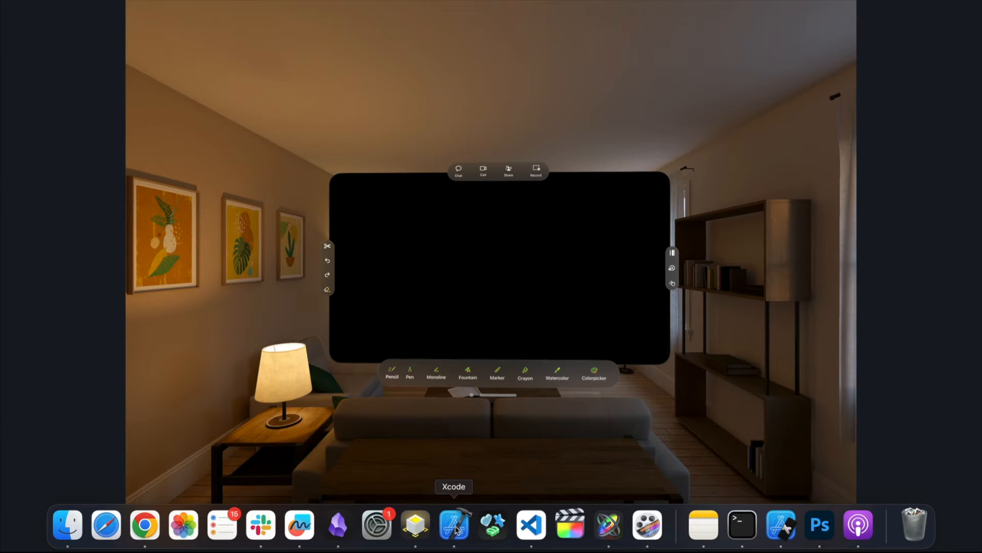
# - Switch from the simulator back to the FaceBoard project in Xcode
pyautogui.click(453, 524)
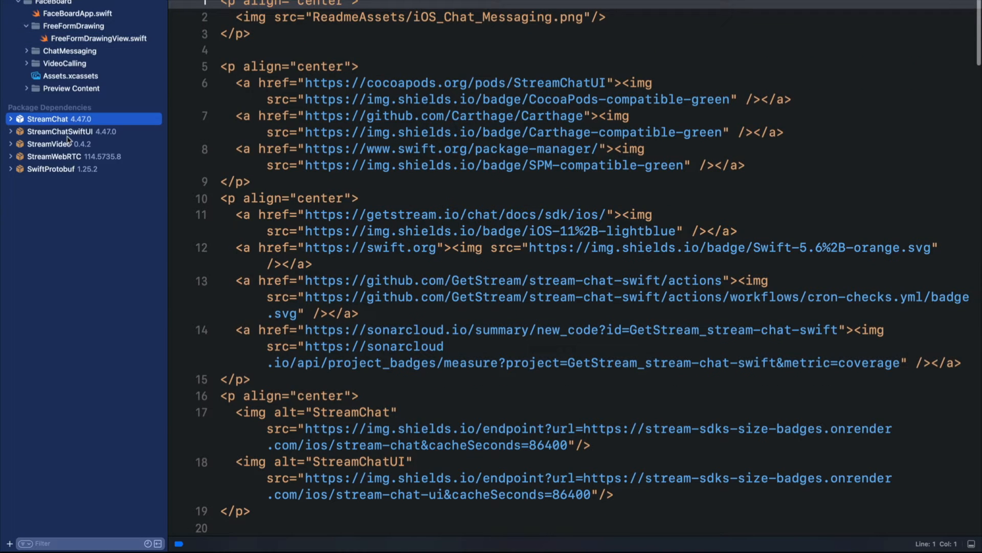
# - Run FaceBoard so its drawing canvas appears in the iPad simulator
pyautogui.click(96, 38)
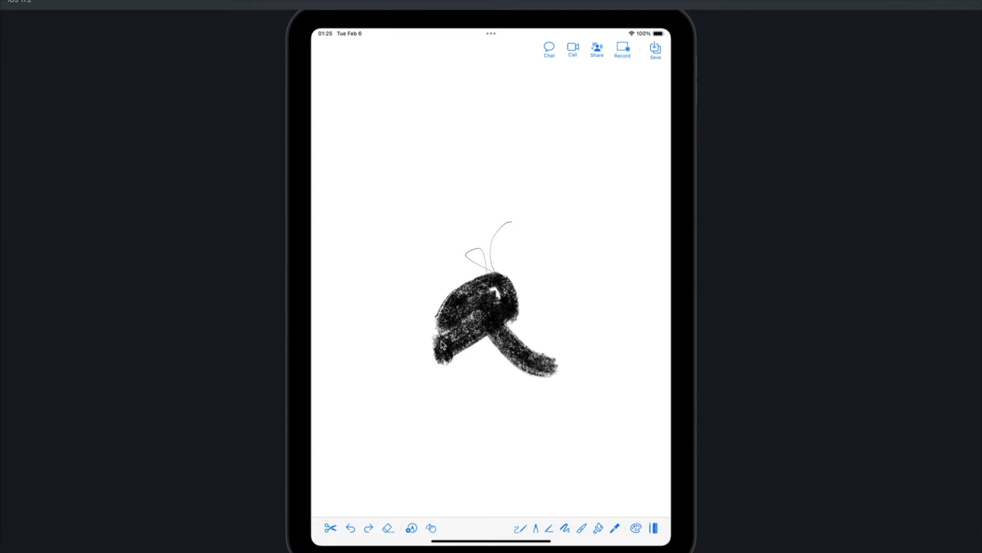
# - Inspect the iPad simulator app, then return to FreeFormDrawingView.swift in Xcode
pyautogui.click(549, 51)
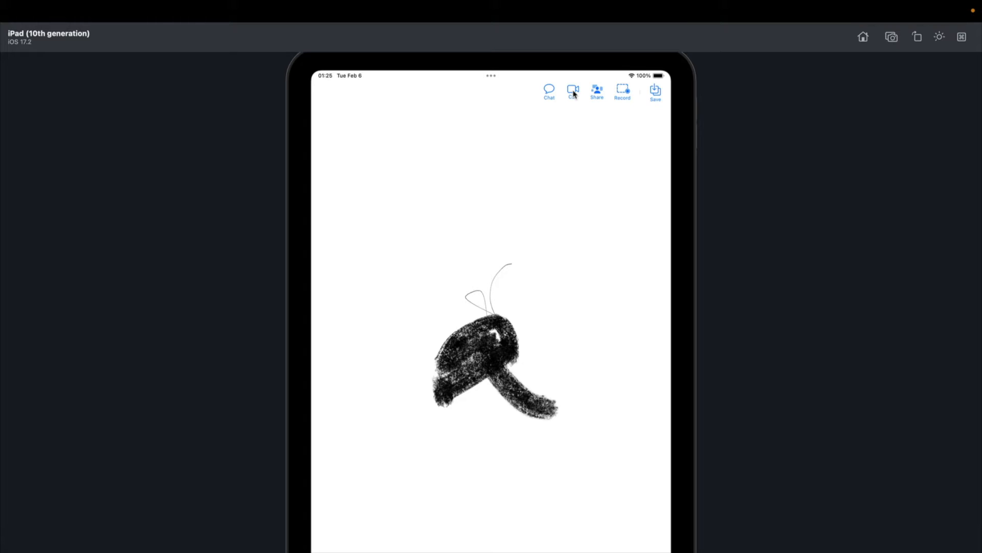
pyautogui.click(572, 90)
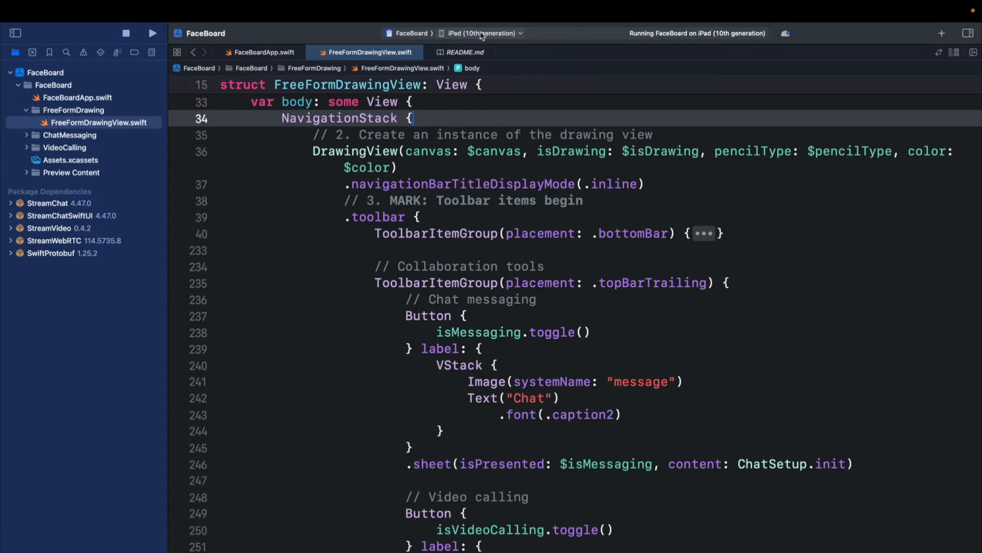
# - Choose iPhone 15 Pro under iOS Simulators as FaceBoard's run destination
pyautogui.click(480, 33)
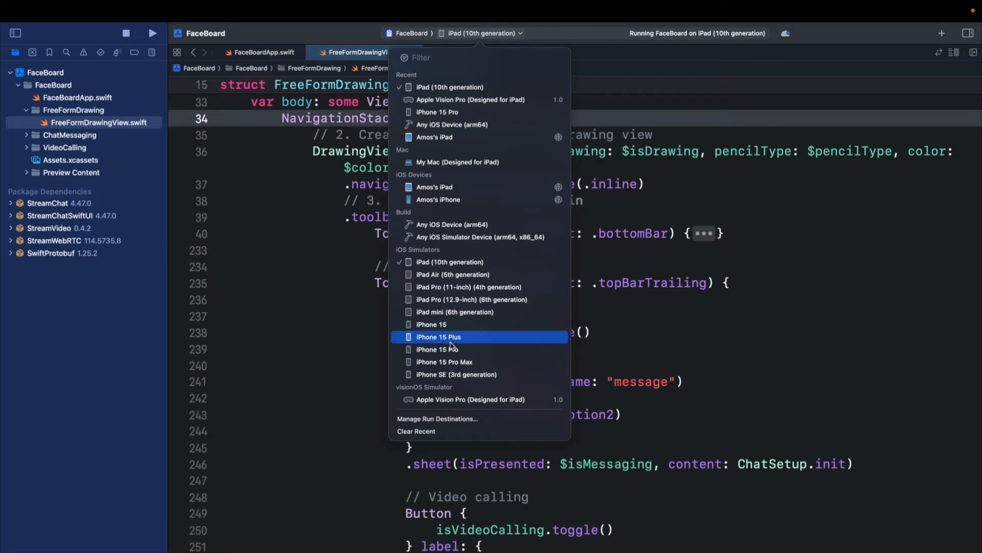
pyautogui.moveTo(448, 351)
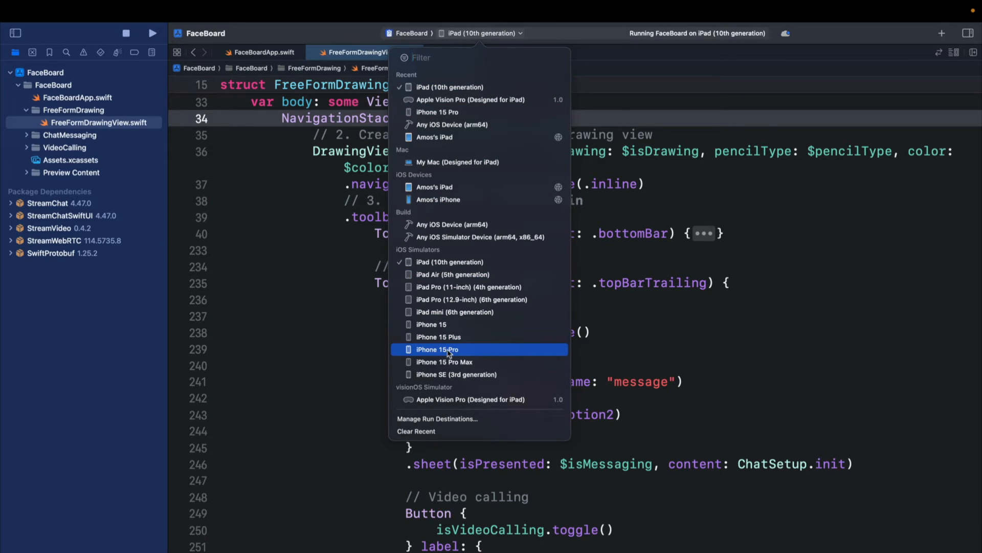
pyautogui.click(437, 349)
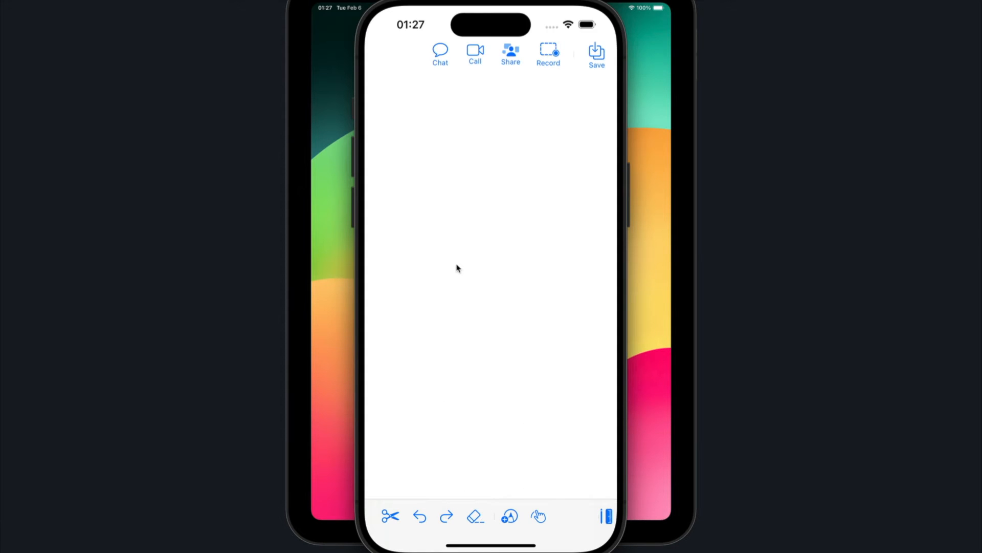
# - Draw a stroke on the iPhone canvas, view the Stream Chat channel list, and return to Xcode
pyautogui.moveTo(436, 275); pyautogui.dragTo(492, 319)
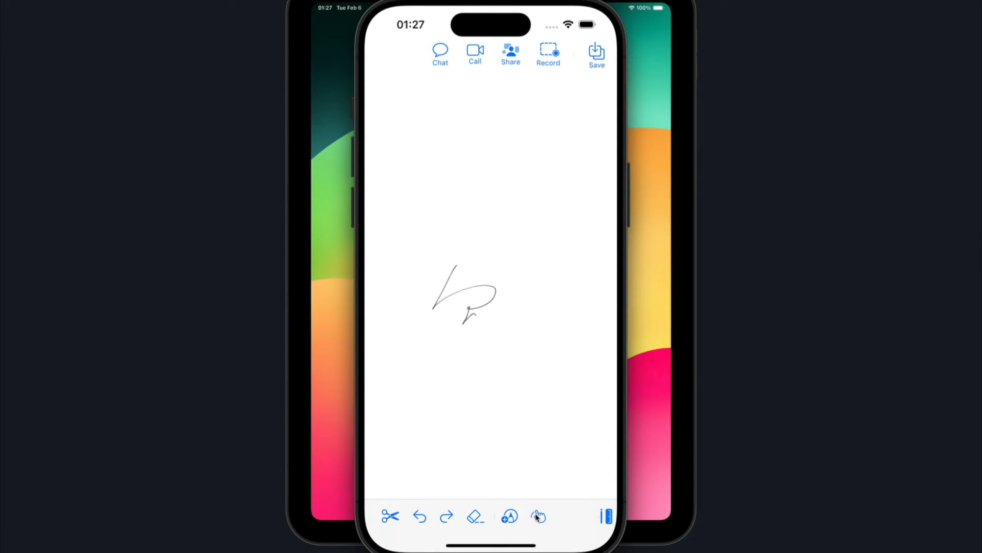
pyautogui.click(538, 516)
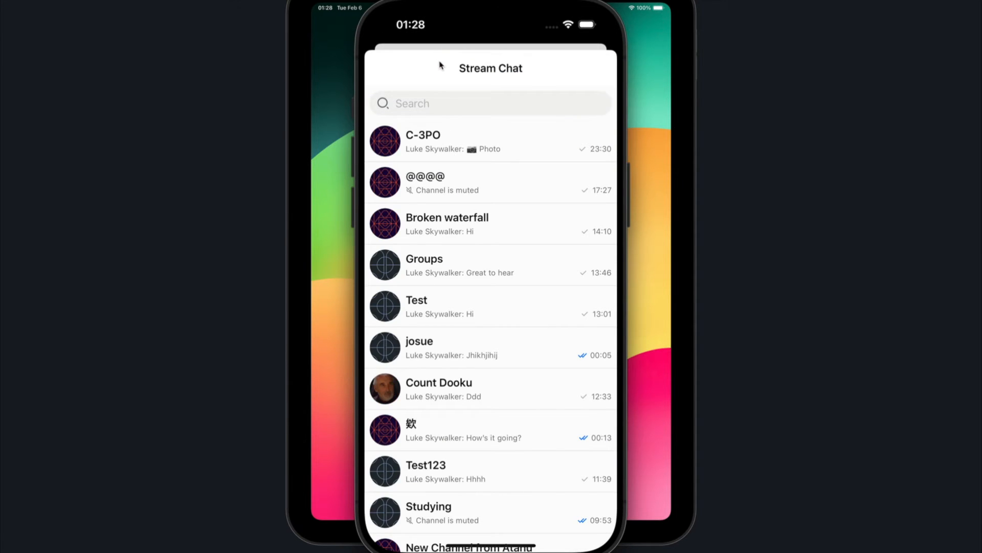
pyautogui.click(439, 141)
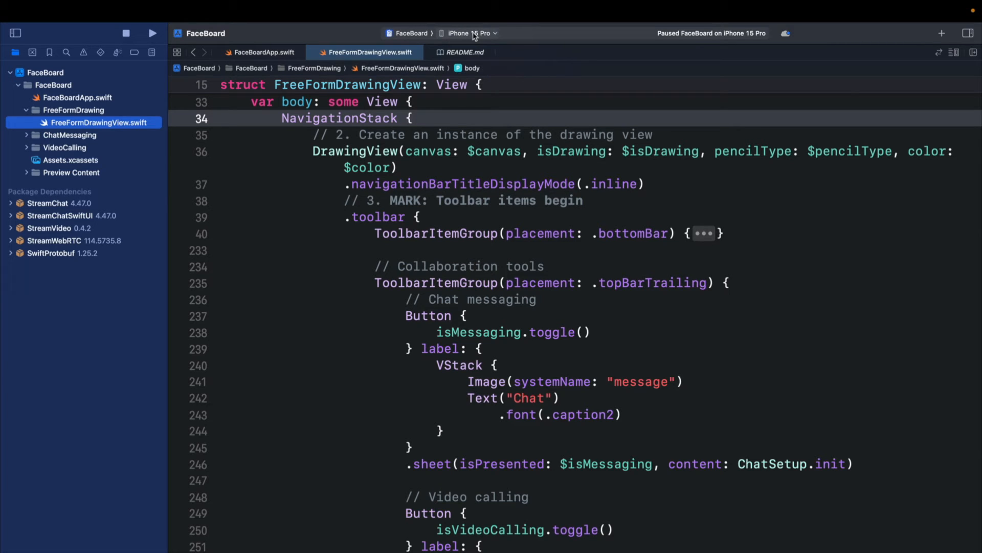
# - Target Apple Vision Pro (Designed for iPad), triggering the visionOS 17.2 requirement error
pyautogui.click(469, 33)
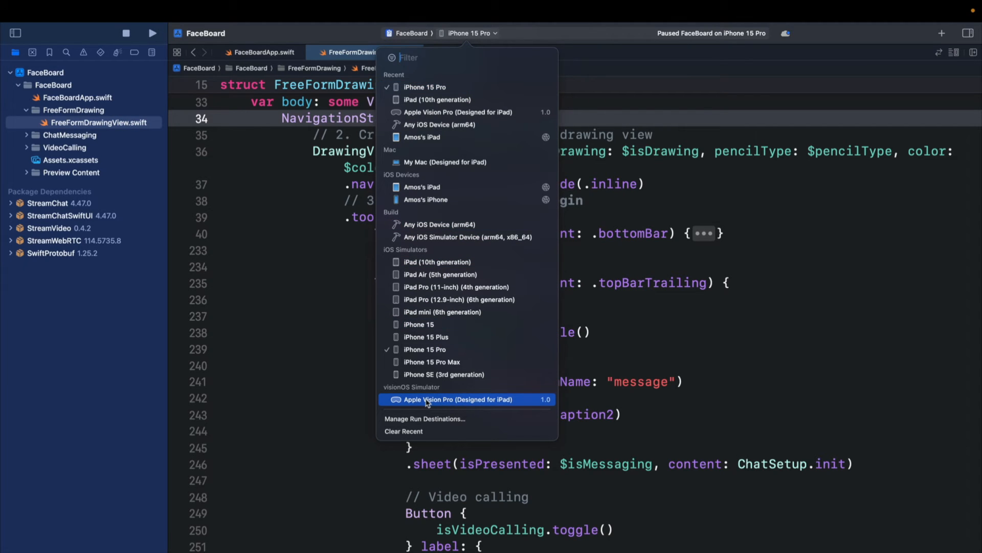
pyautogui.moveTo(482, 401)
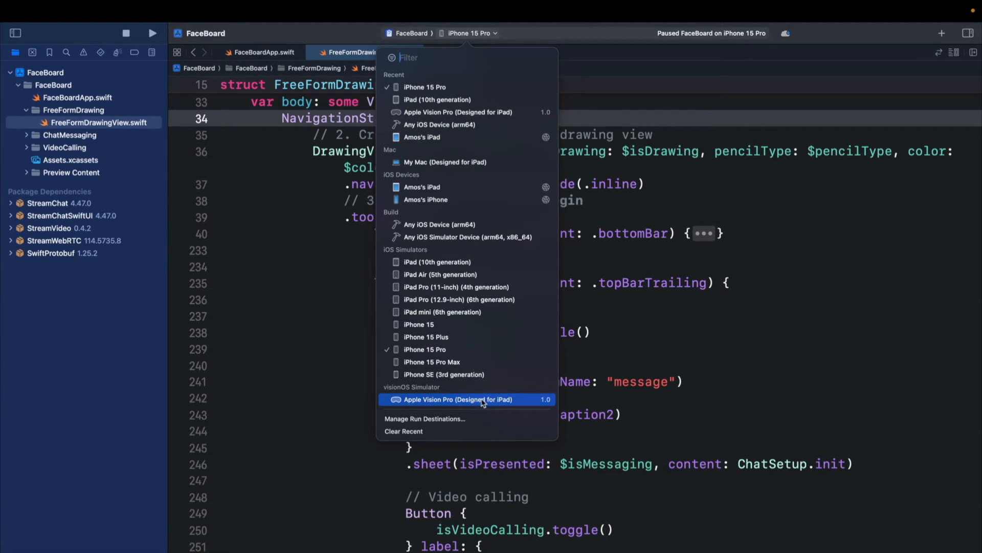
pyautogui.click(457, 399)
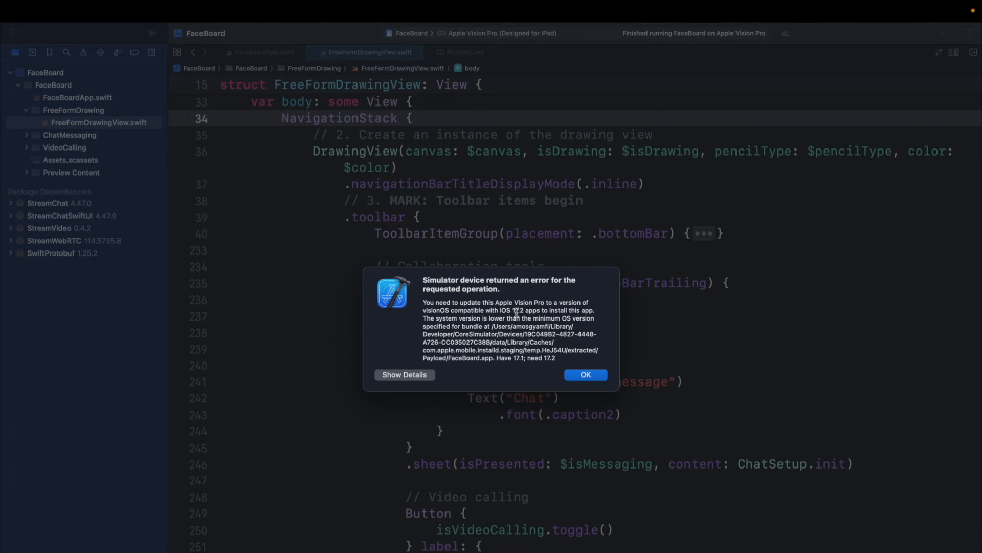
# - Note the required iOS 17.2 version in the alert and close it with OK
pyautogui.doubleClick(511, 310)
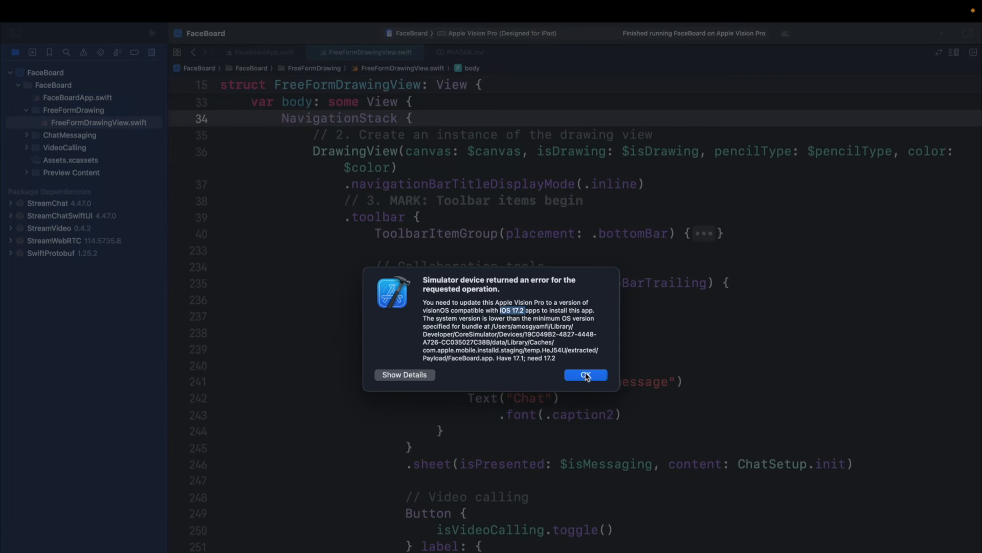
pyautogui.click(585, 375)
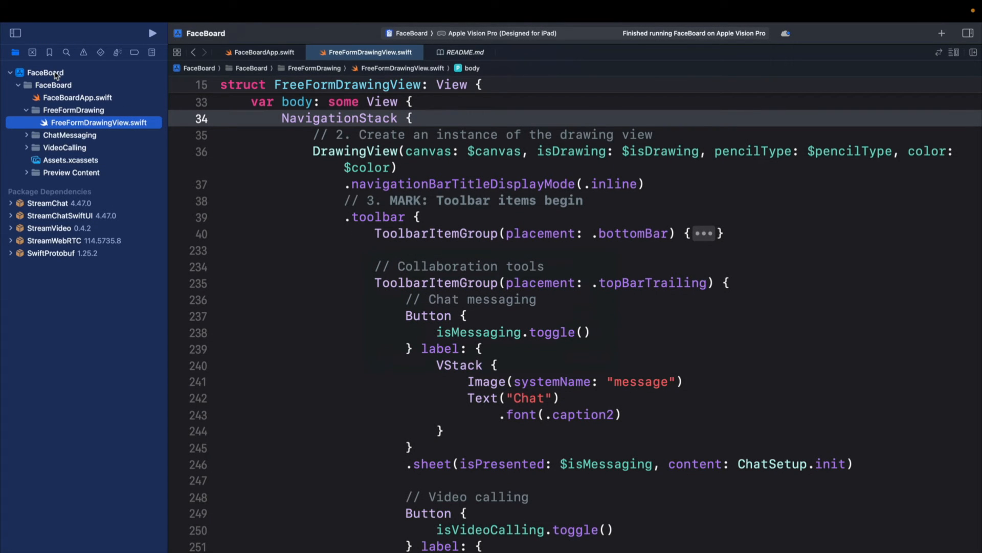
# - Set the FaceBoard target's Minimum Deployments iOS to 17.1 in General settings
pyautogui.click(46, 72)
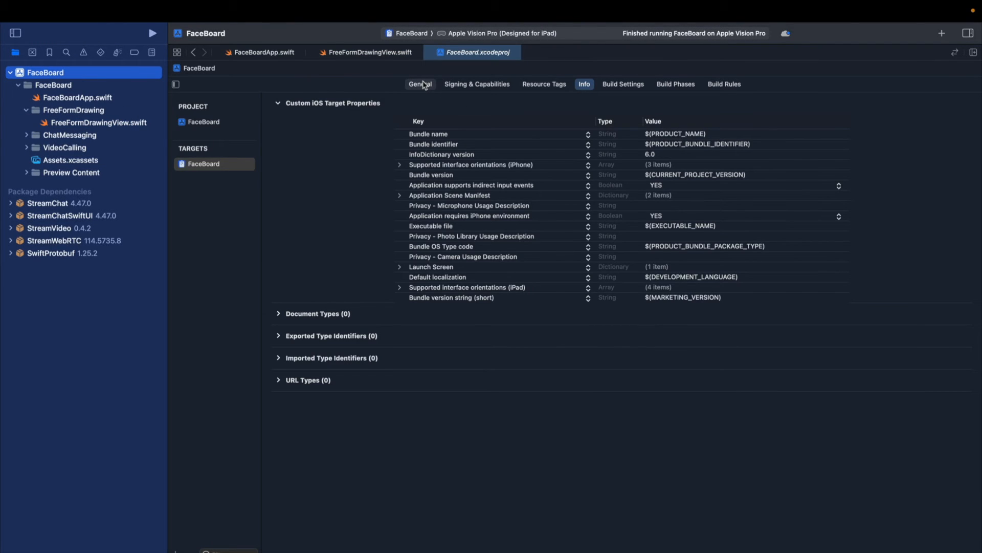
pyautogui.click(420, 84)
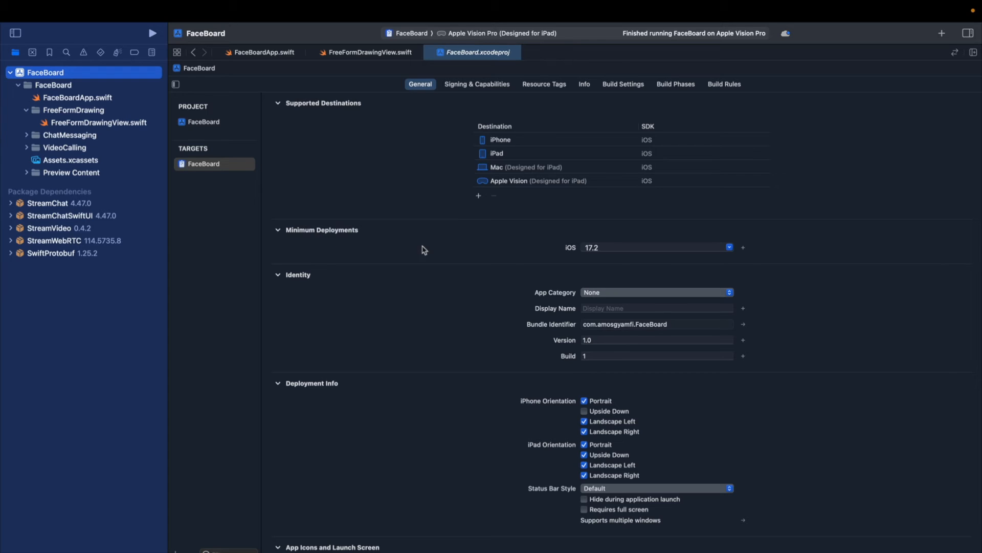
pyautogui.moveTo(711, 253)
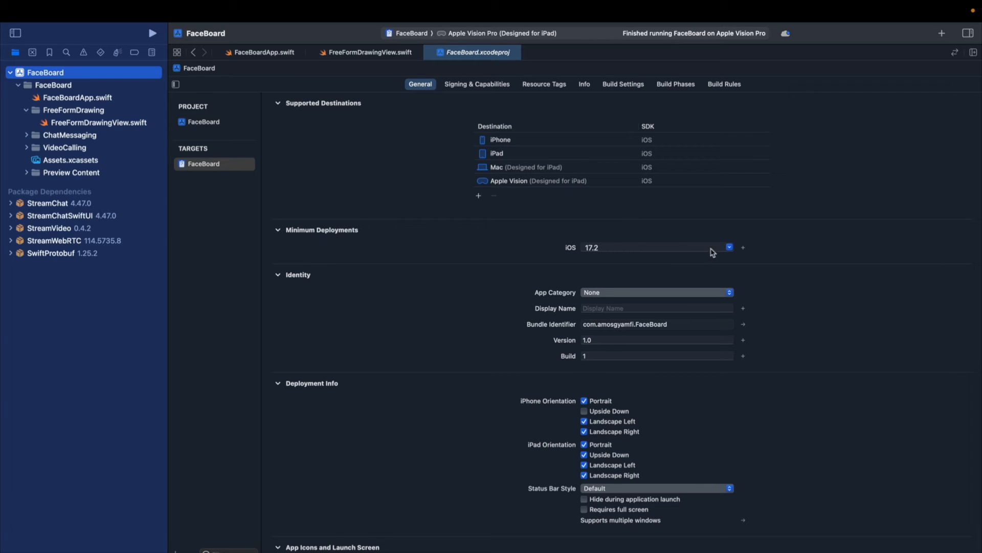
pyautogui.click(728, 246)
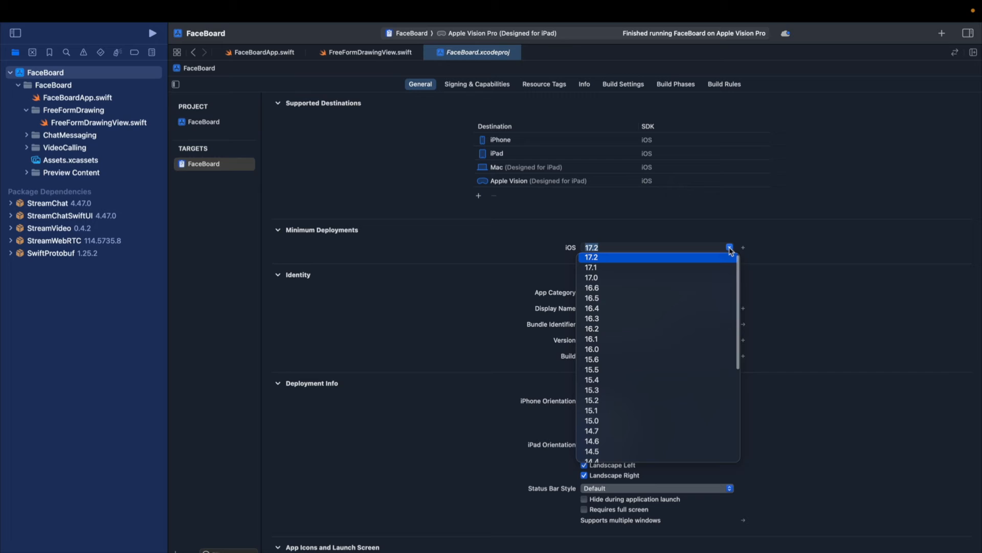
pyautogui.click(590, 267)
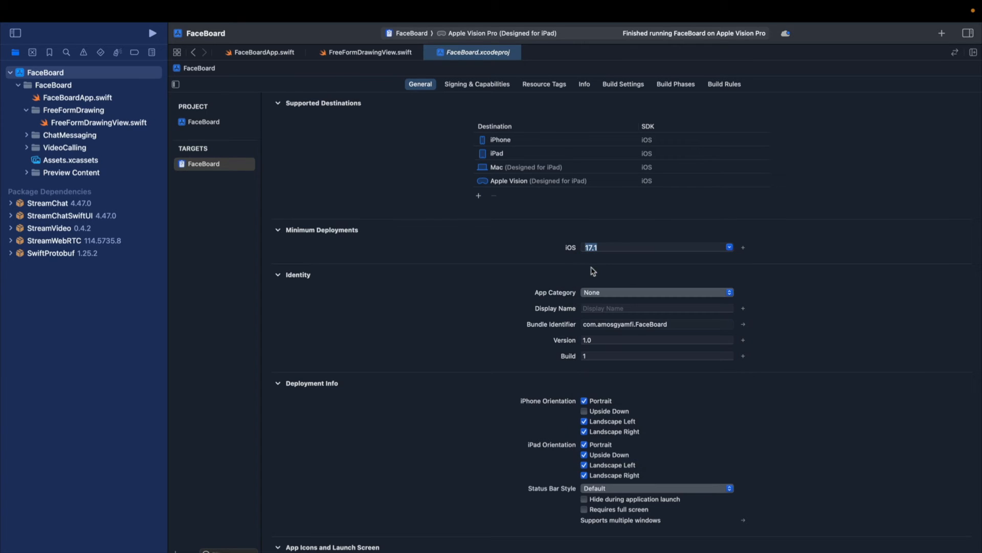
pyautogui.moveTo(437, 233)
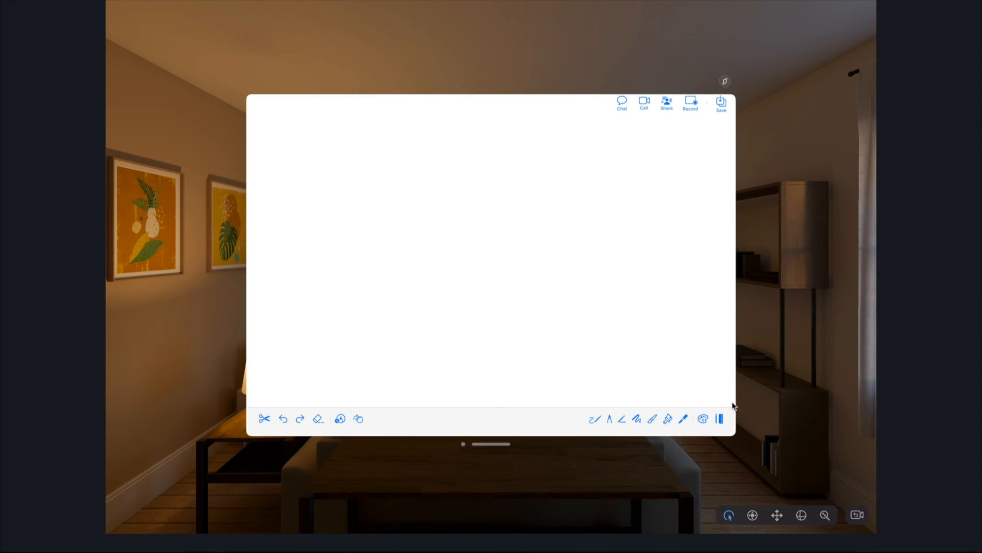
# - Sketch black strokes on the visionOS canvas and open the Broken waterfall chat channel
pyautogui.moveTo(395, 269); pyautogui.dragTo(470, 289)
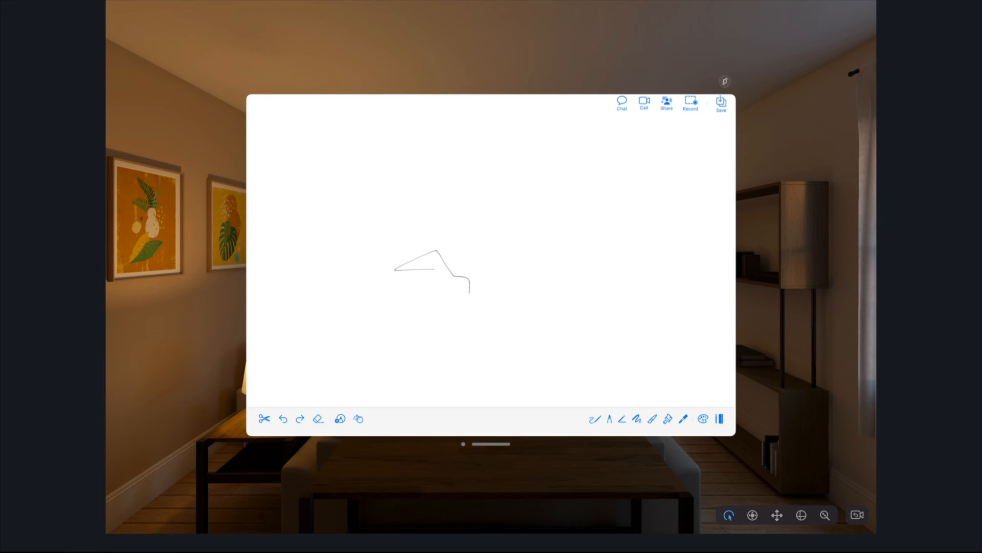
pyautogui.moveTo(458, 285); pyautogui.dragTo(502, 292)
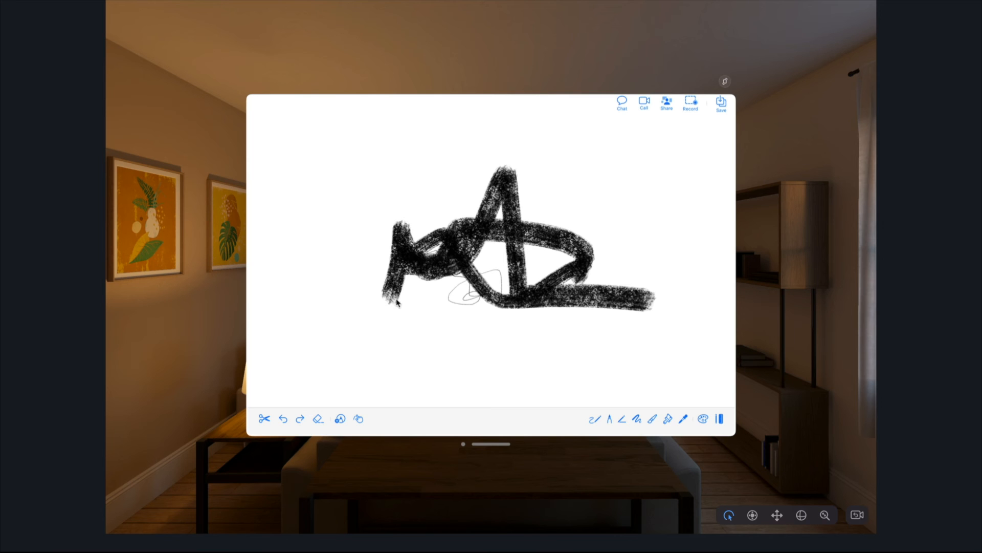
pyautogui.click(621, 100)
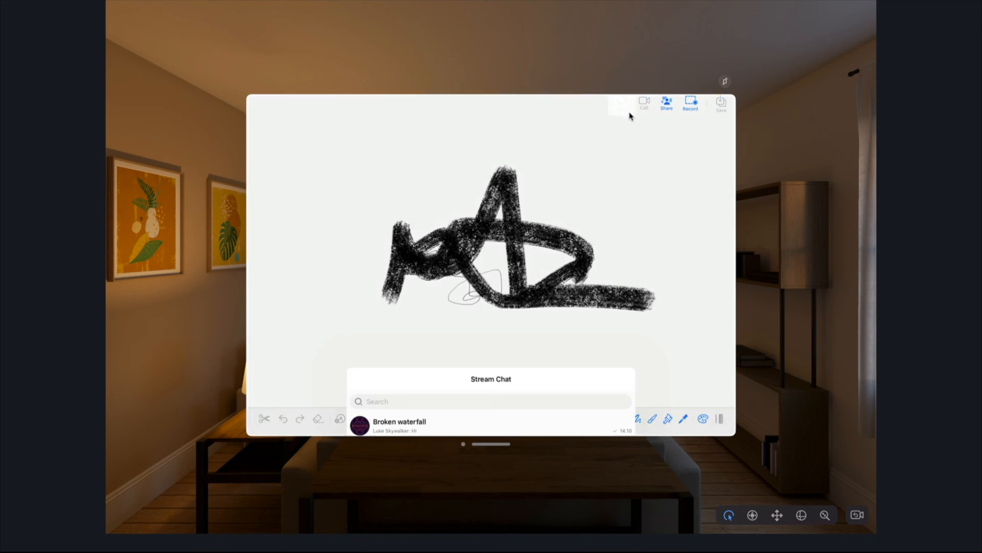
pyautogui.click(400, 426)
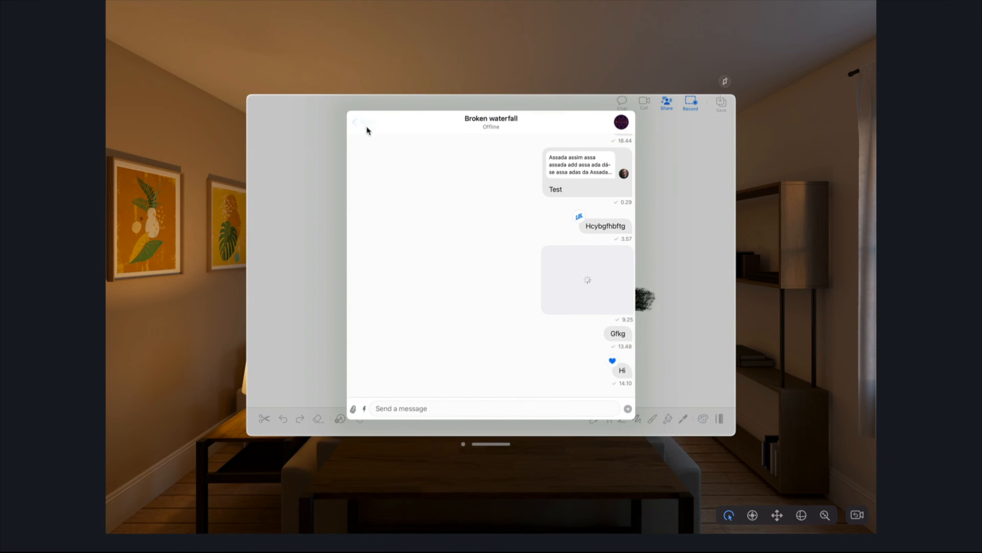